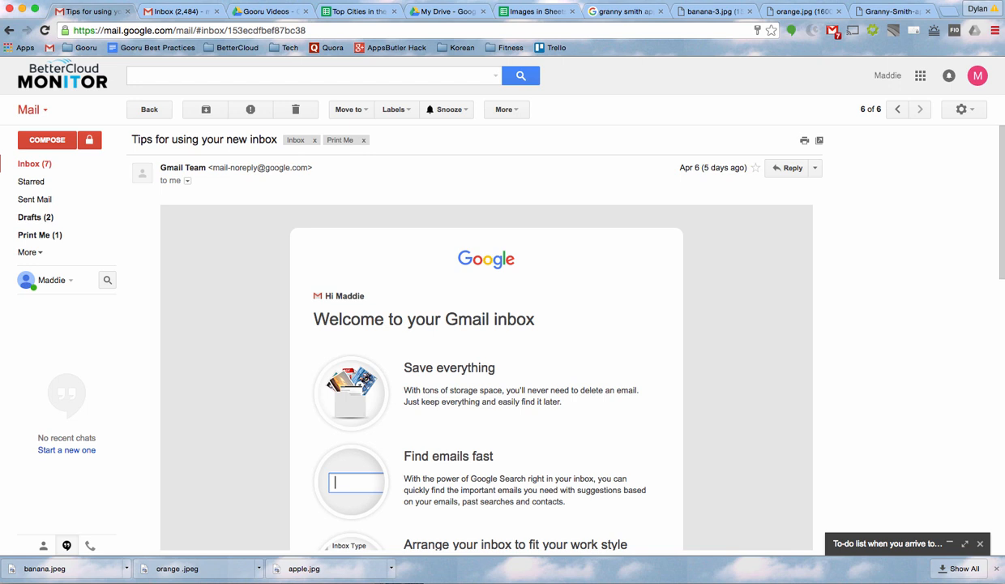
pyautogui.moveTo(570, 253)
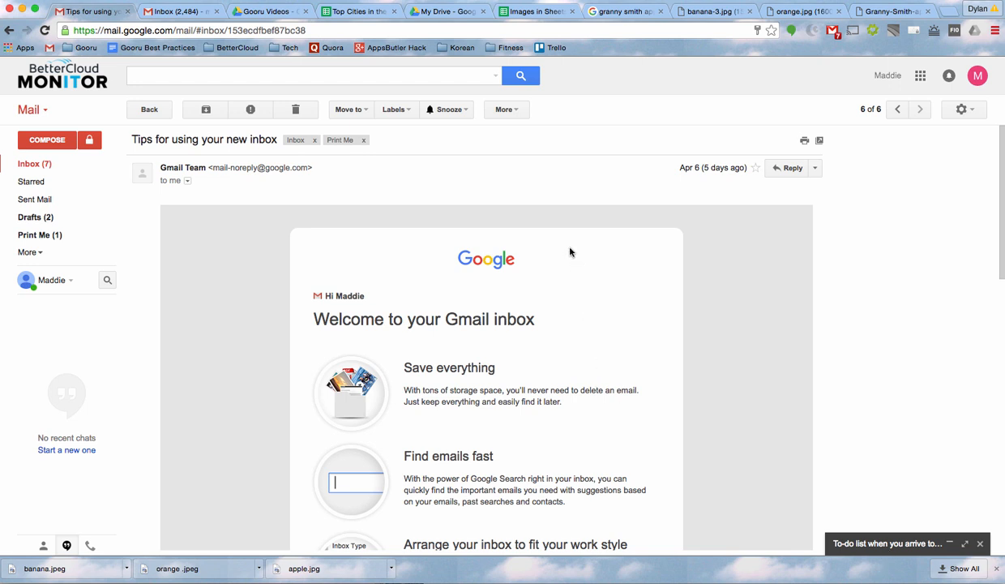
pyautogui.moveTo(545, 201)
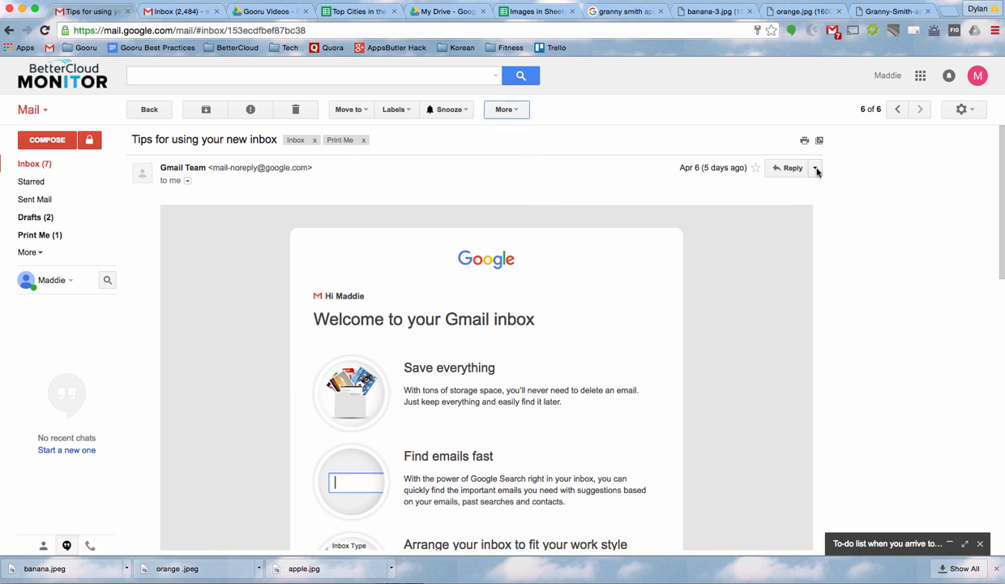
# Start printing the 'Tips for using your new inbox' welcome email from its more-actions menu.
pyautogui.click(815, 167)
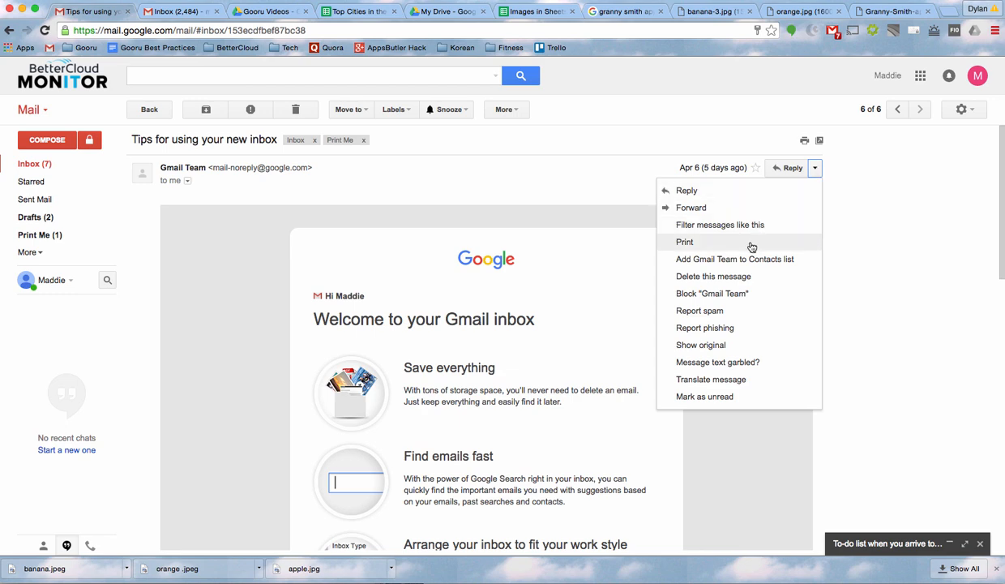
pyautogui.click(684, 241)
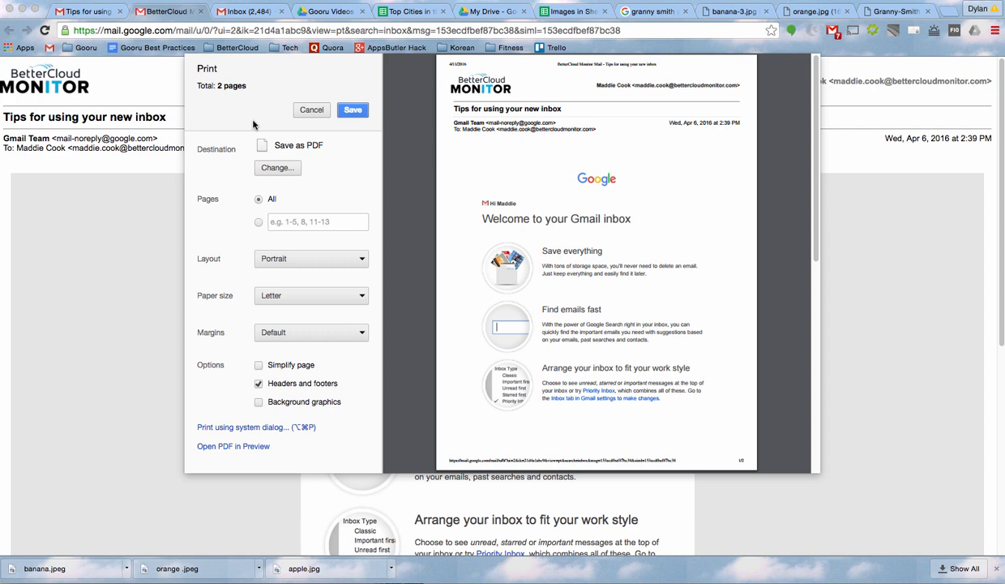
pyautogui.moveTo(230, 157)
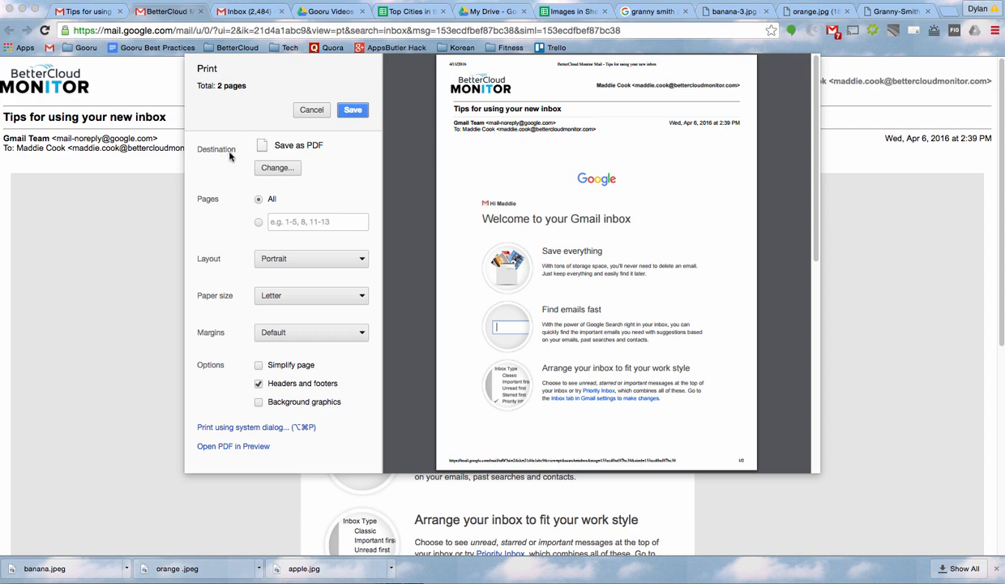
# Change the print destination to Save to Google Drive and save the email as a PDF there.
pyautogui.click(278, 167)
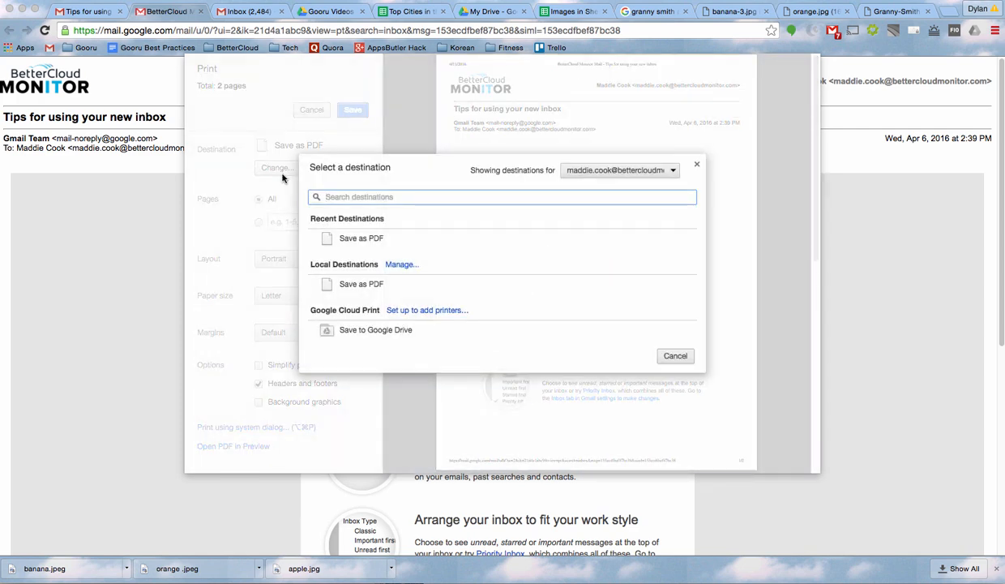
pyautogui.moveTo(376, 329)
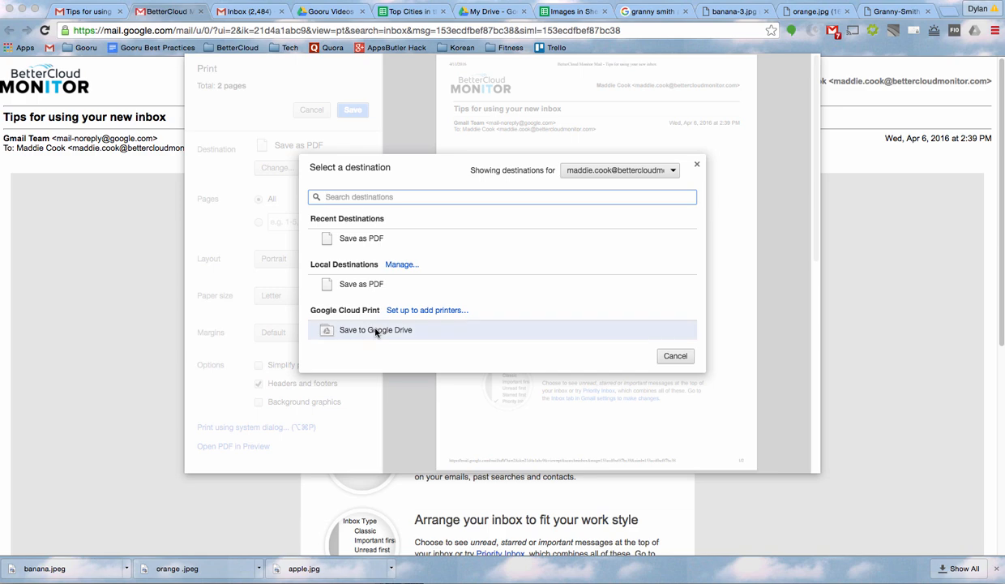
pyautogui.click(376, 329)
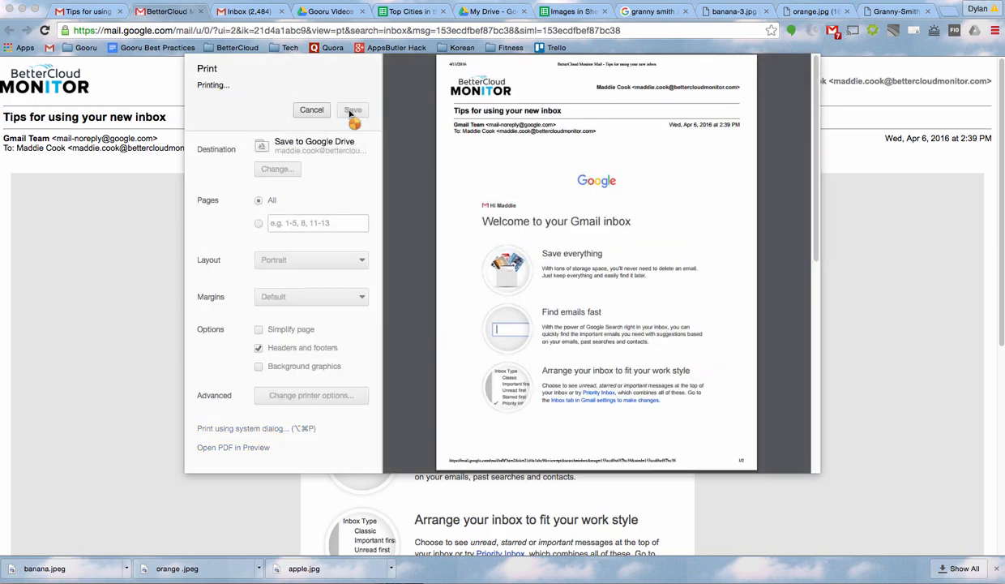
pyautogui.click(311, 110)
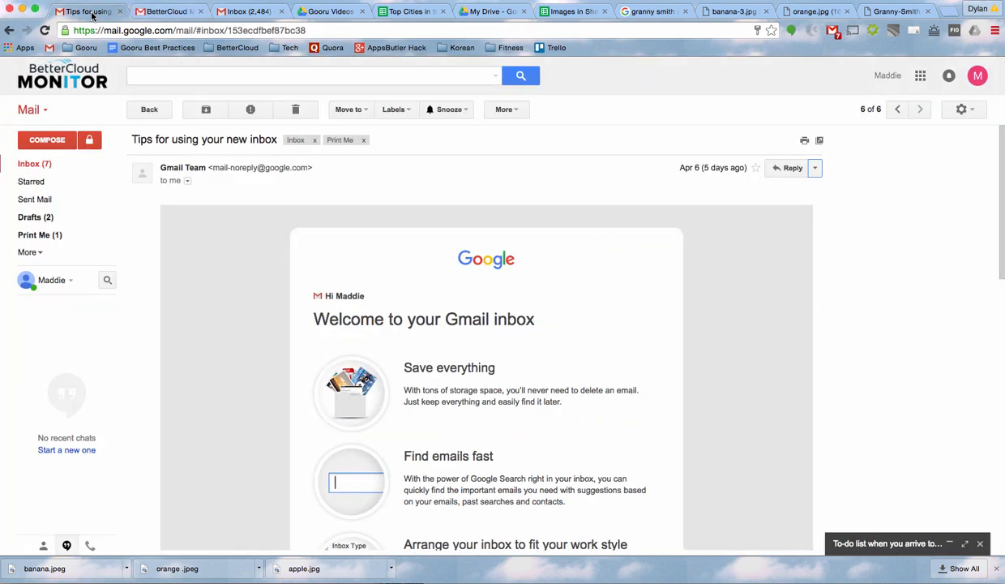
# Compose 'Beginner Tips on your new Gmail inbox', attach the saved PDF from Drive and preview it.
pyautogui.click(45, 140)
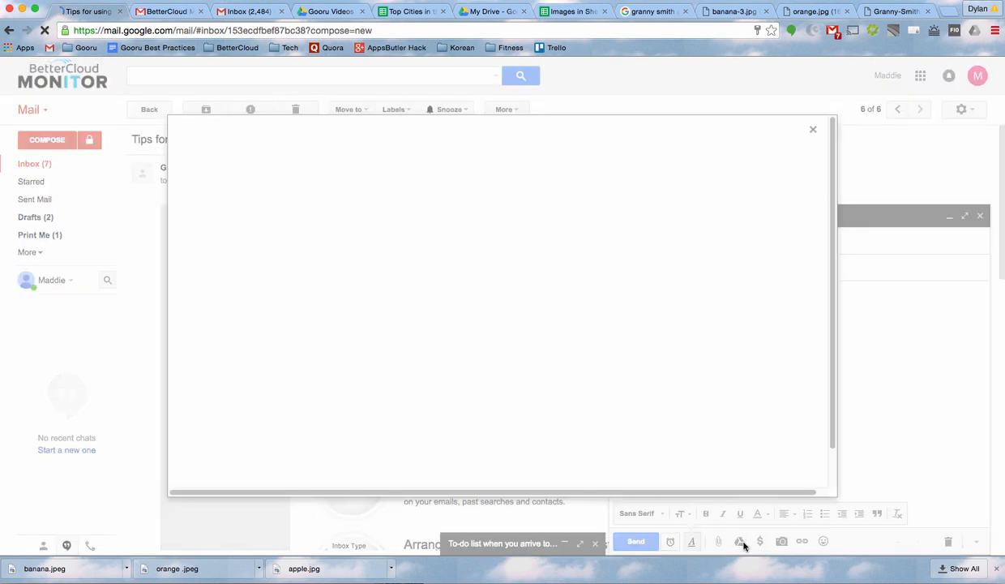
pyautogui.click(737, 541)
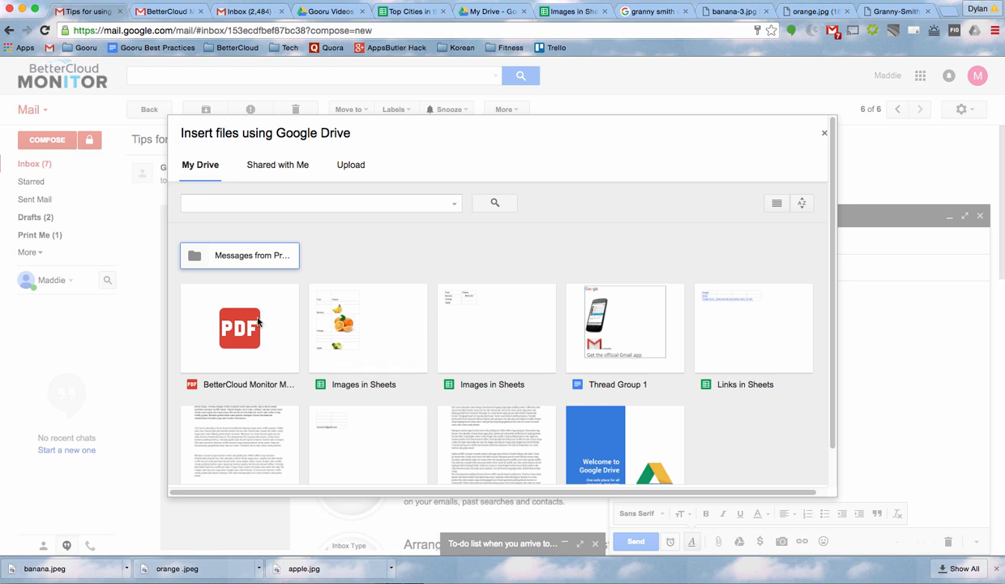
pyautogui.click(239, 327)
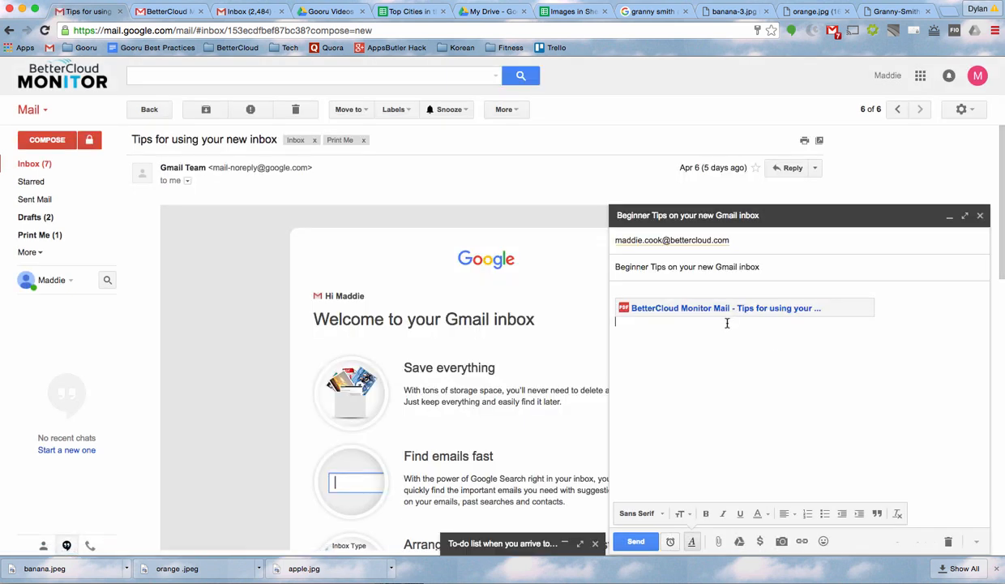
pyautogui.click(725, 308)
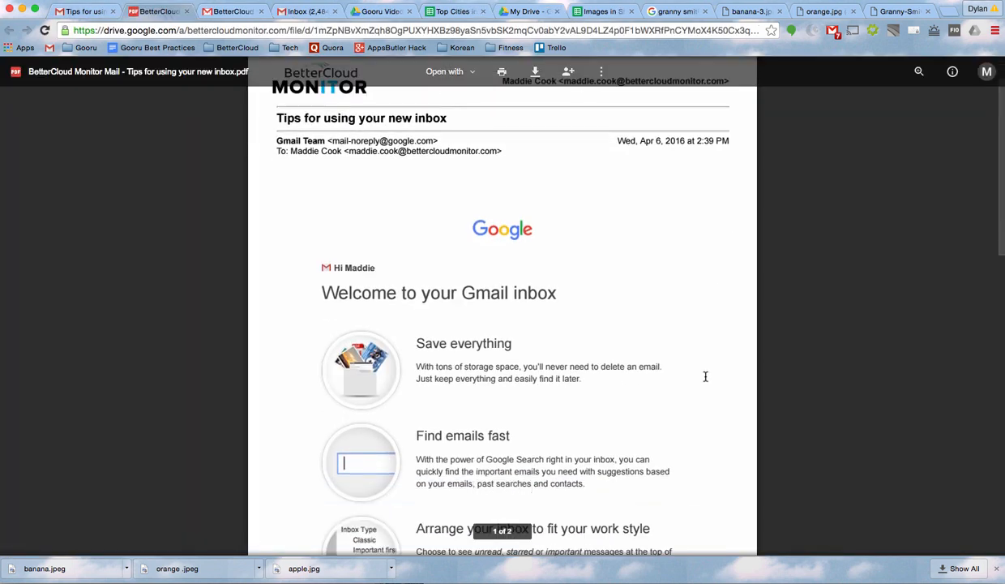